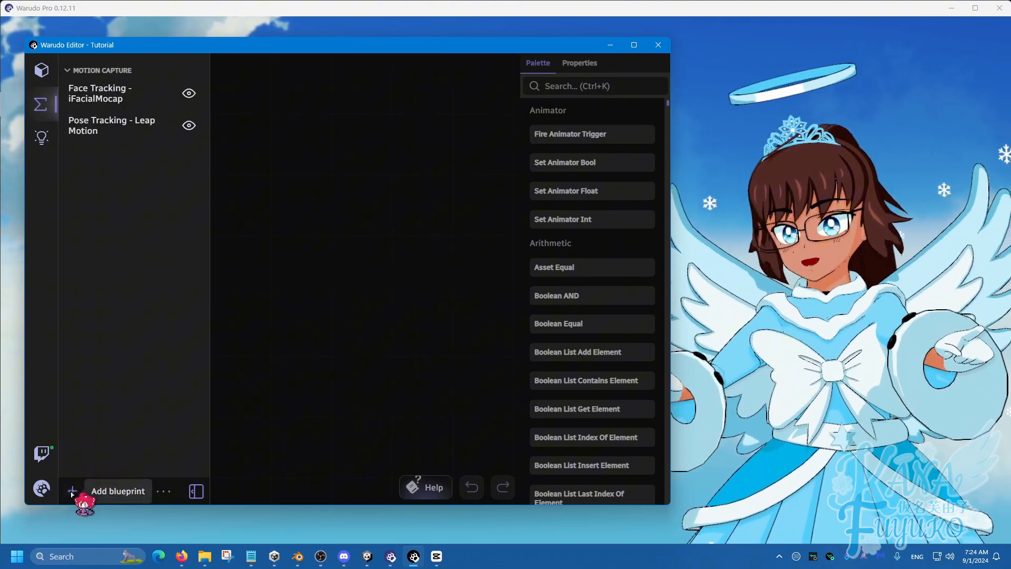
Add a new custom blueprint and rename it 'Contact Ex'
click(72, 491)
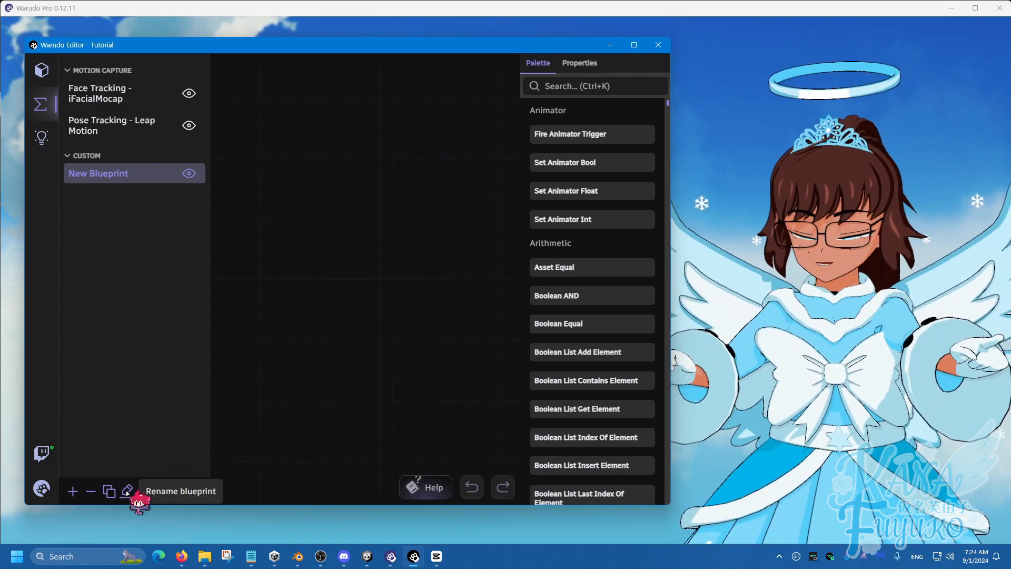
click(127, 491)
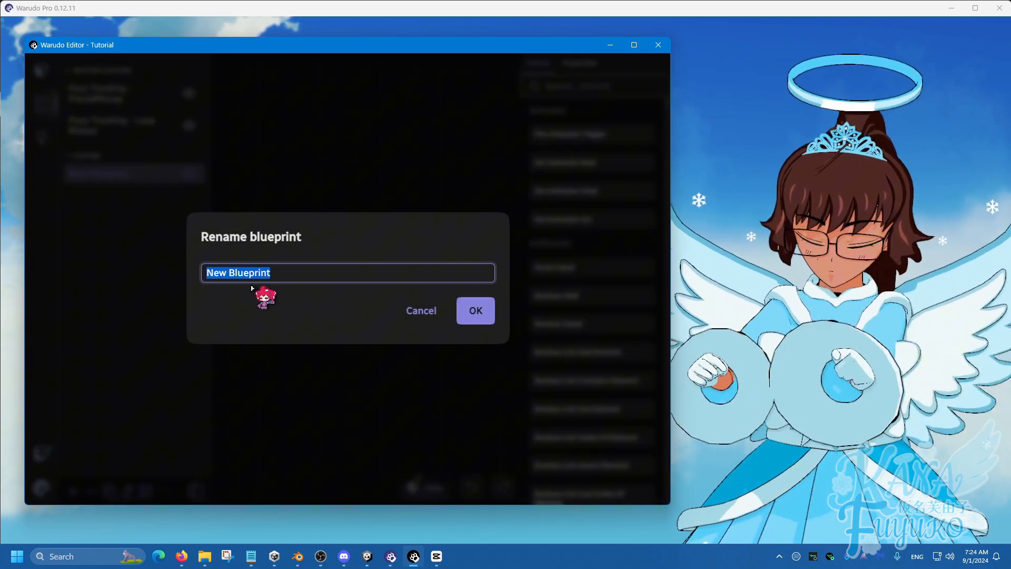
text(Contact Ex)
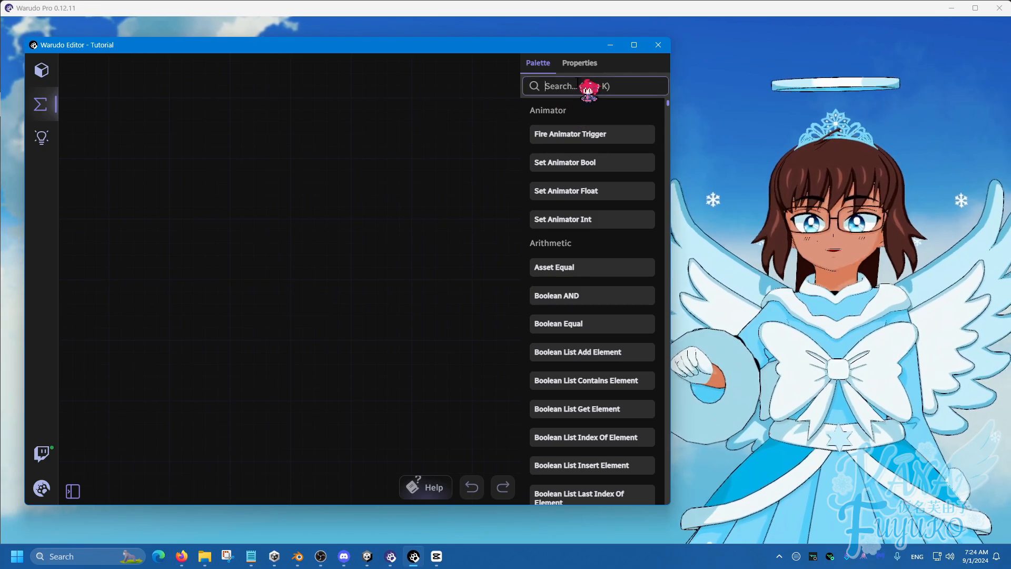
Place an On Contact node via palette search 'on', then filter the palette by 'spawn'
text(on contac)
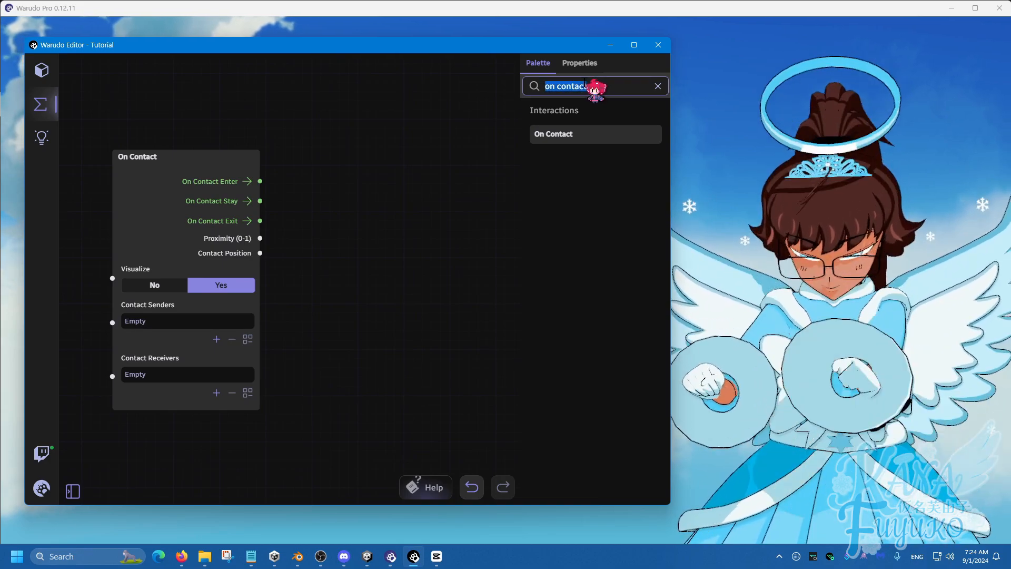
text(spawn)
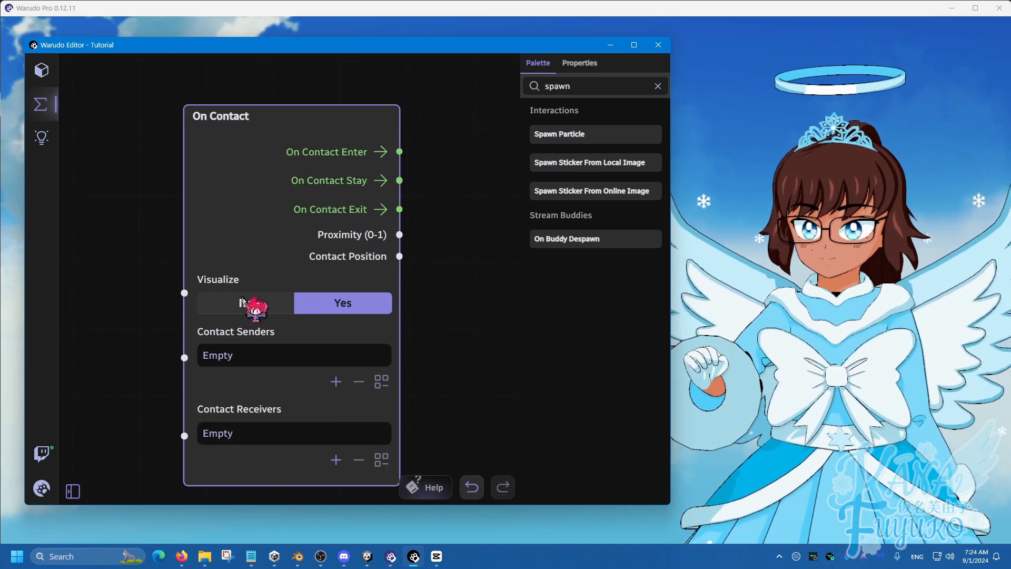
Toggle Visualize off and back on, and add a contact sender on Any Scene Character/Head
click(245, 303)
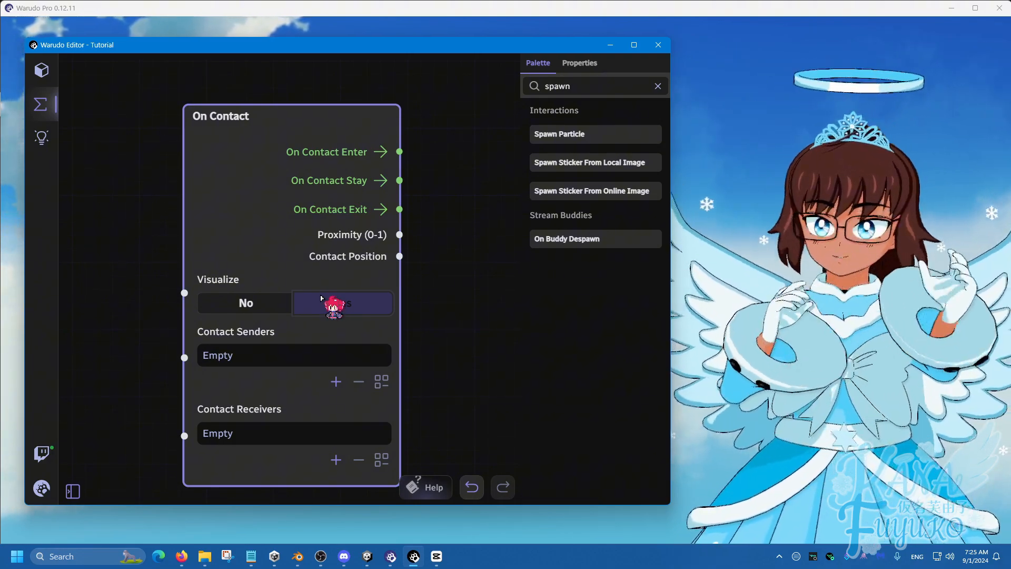
click(342, 303)
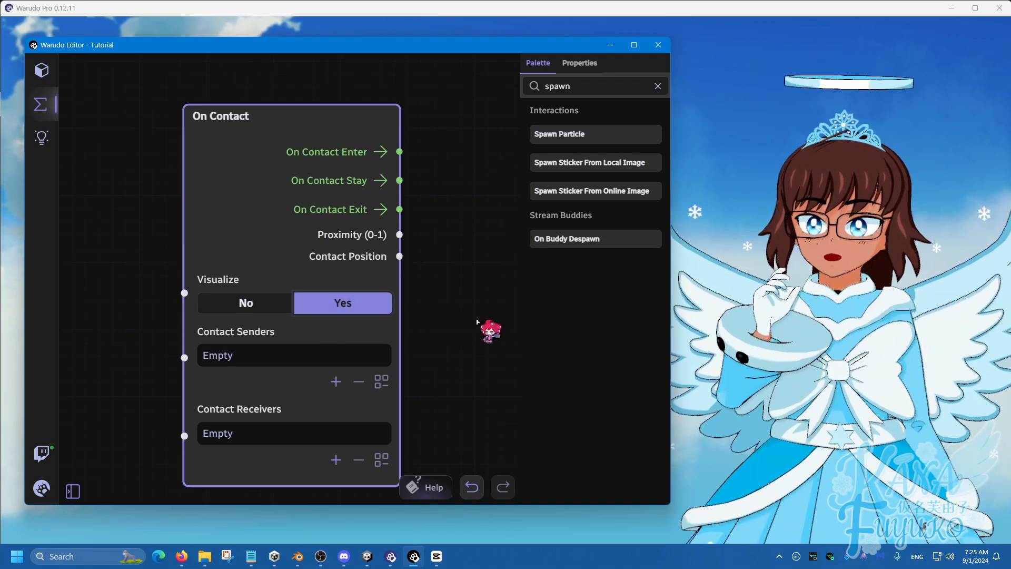
click(658, 44)
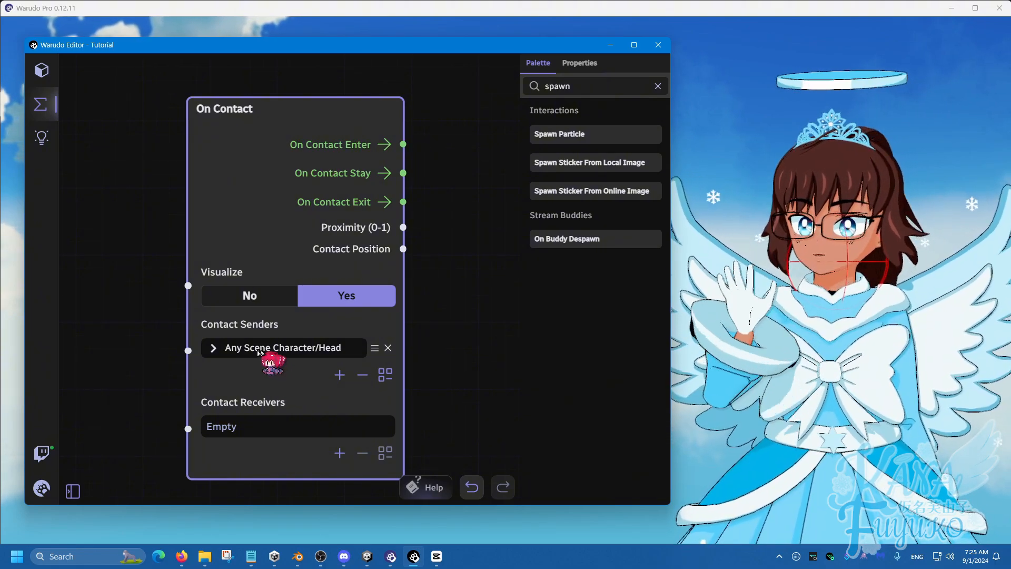
Point the contact sender at the specific Character asset, attached to its Right Hand bone
click(213, 347)
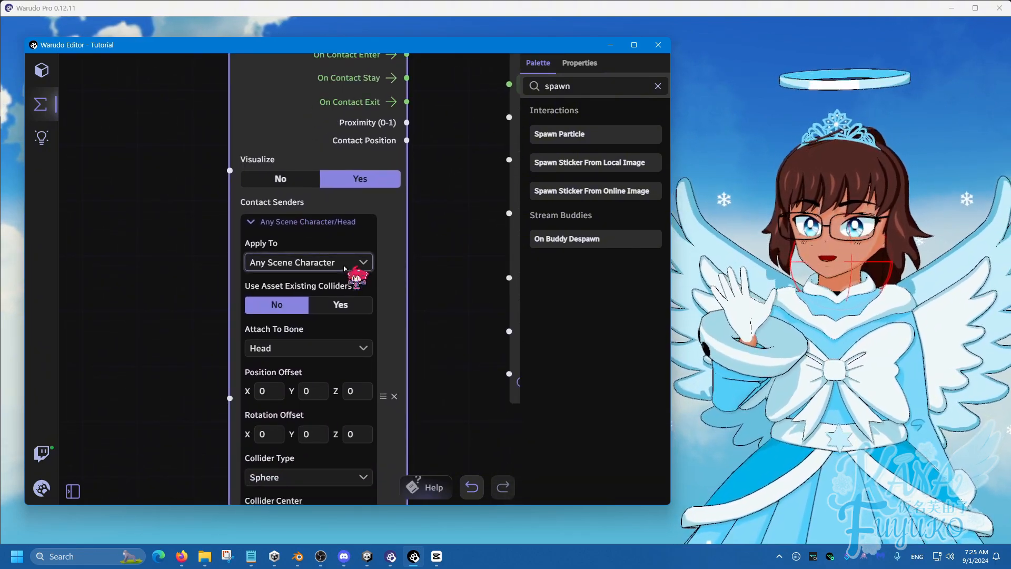
click(308, 263)
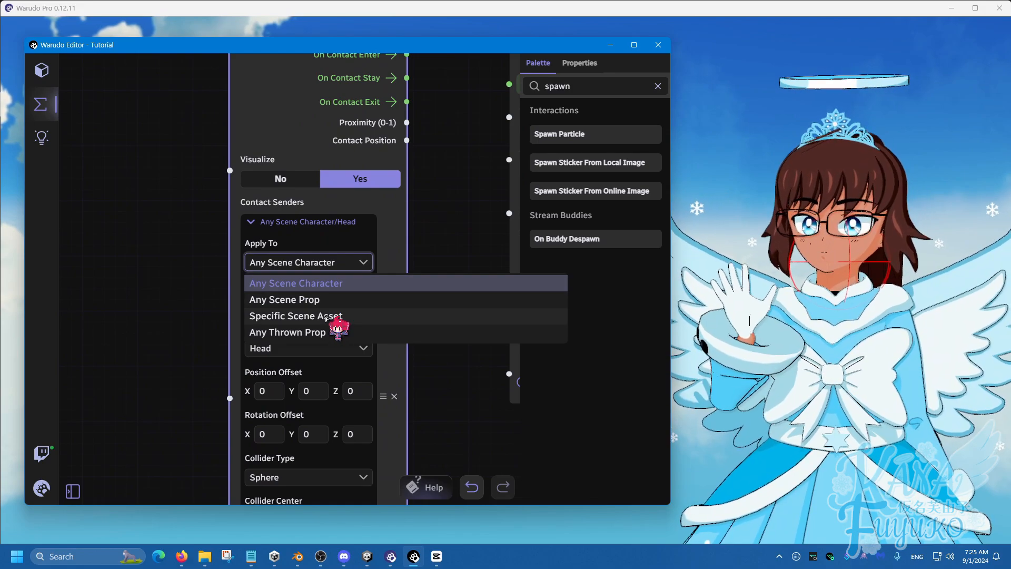
click(296, 316)
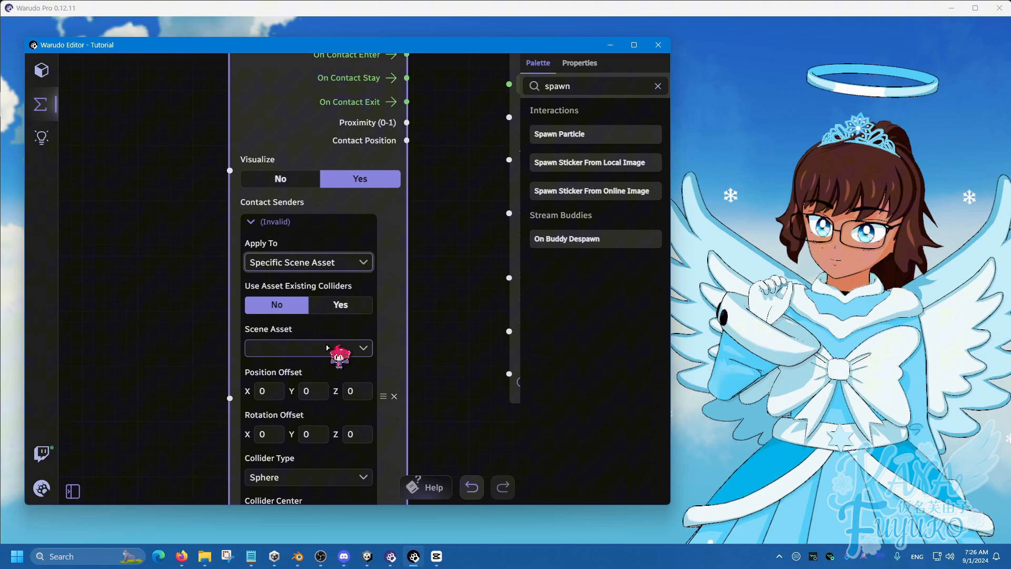
click(308, 348)
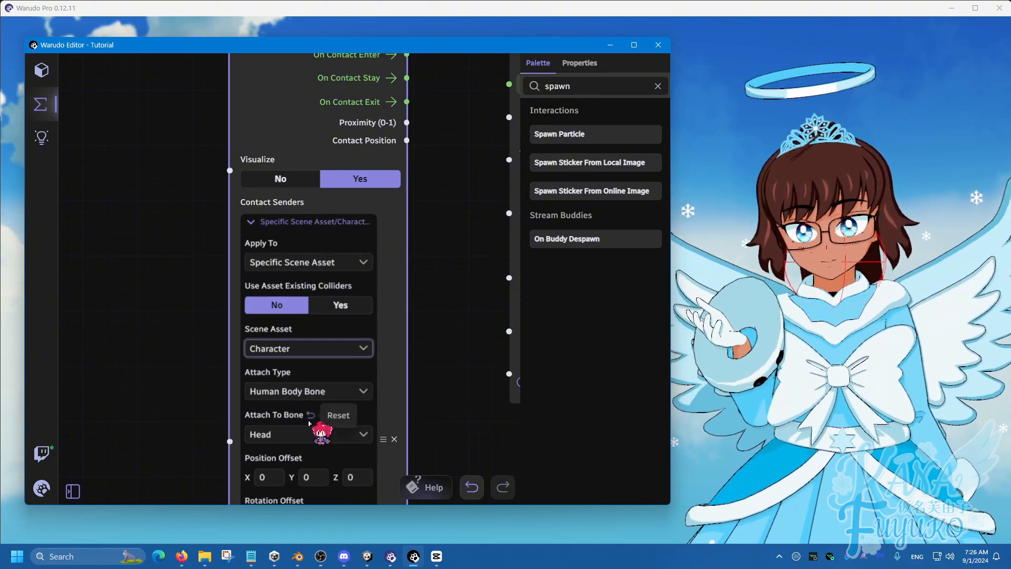
click(309, 435)
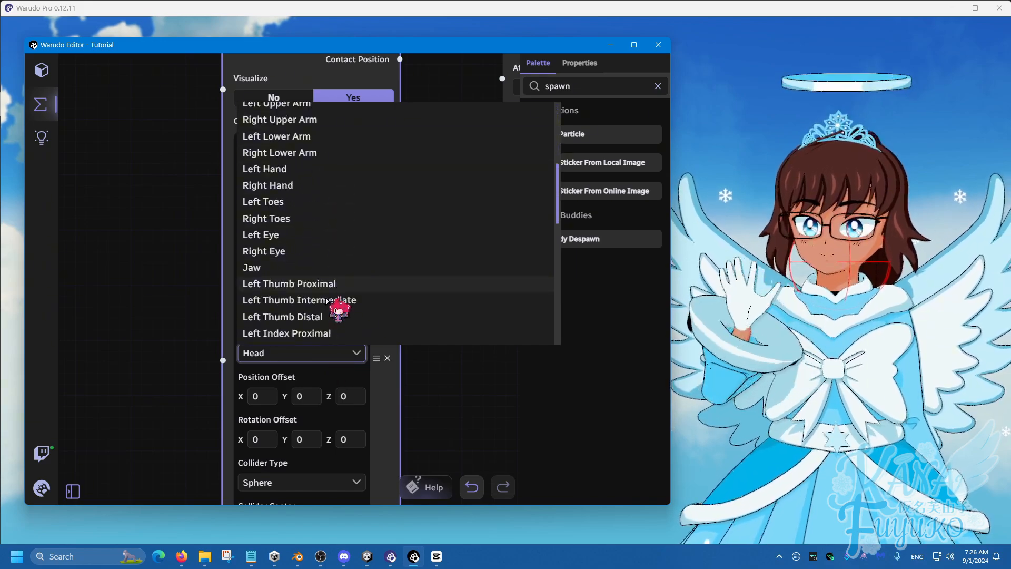
scroll(down, 3)
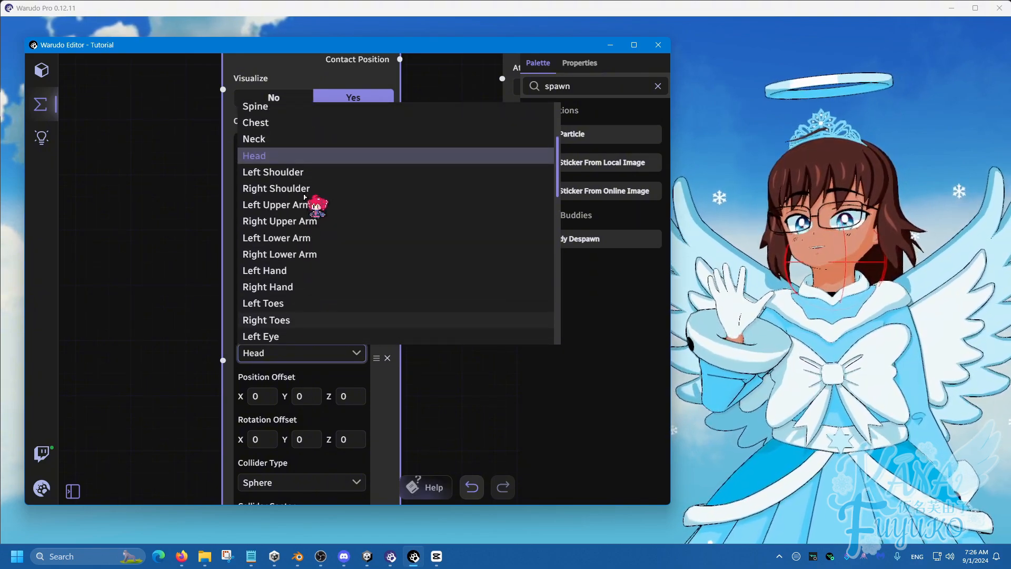
click(267, 287)
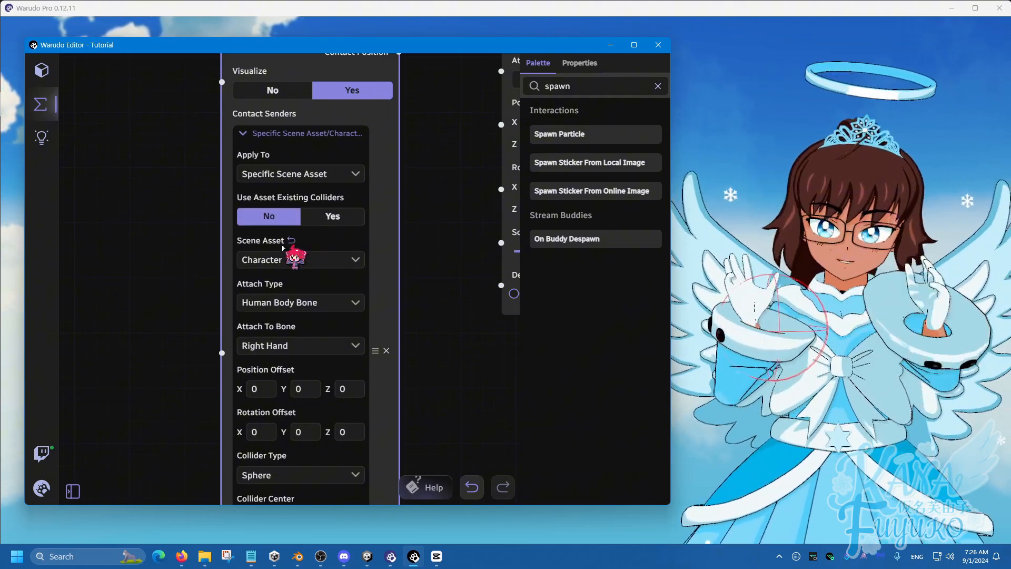
scroll(down, 3)
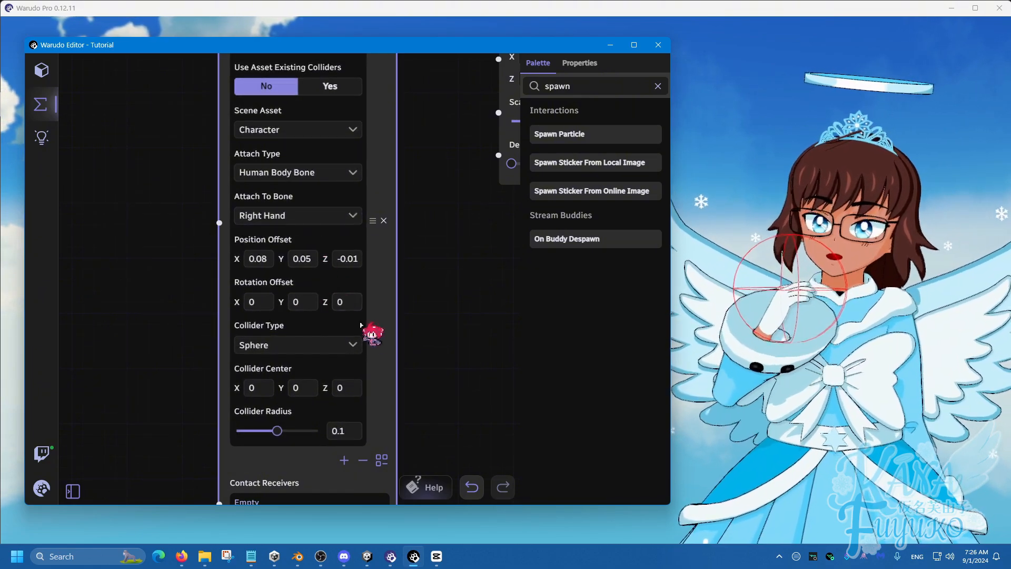
click(298, 345)
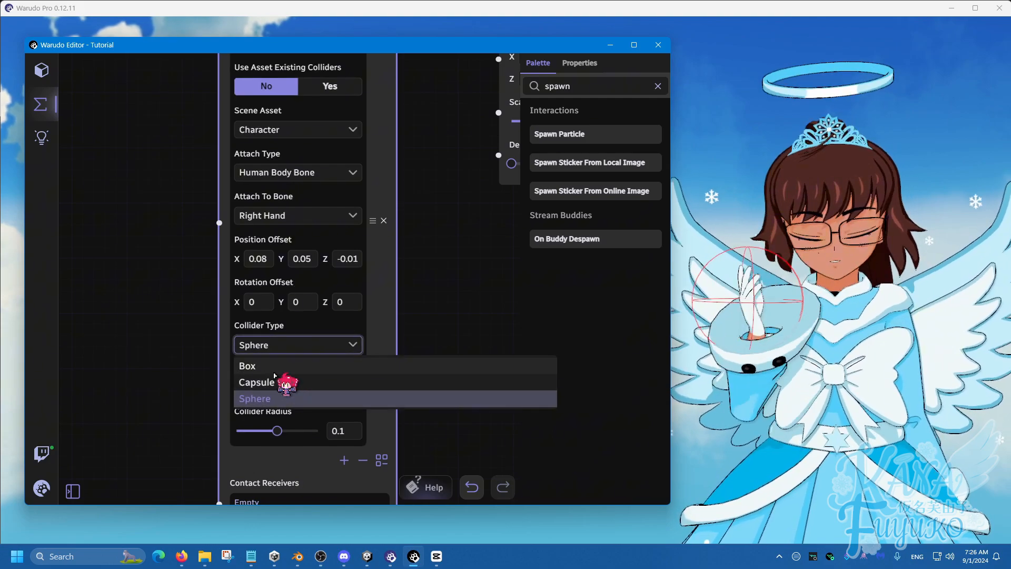
click(248, 366)
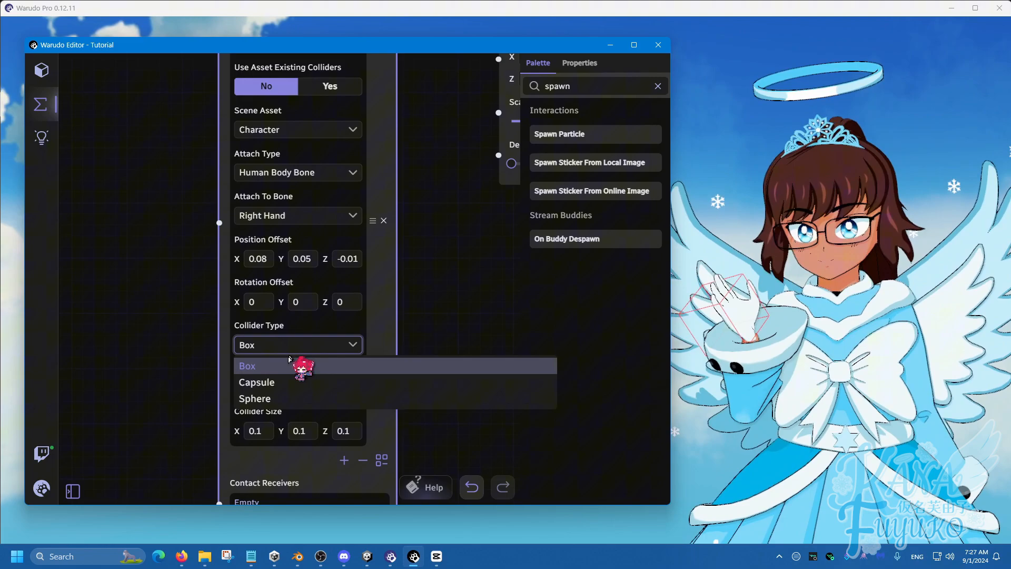
click(257, 383)
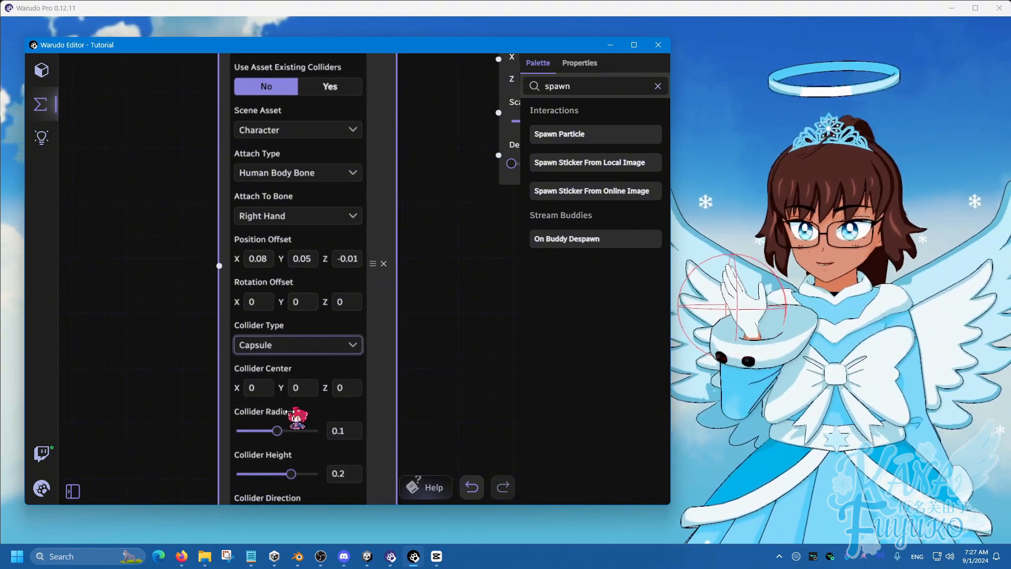
scroll(down, 3)
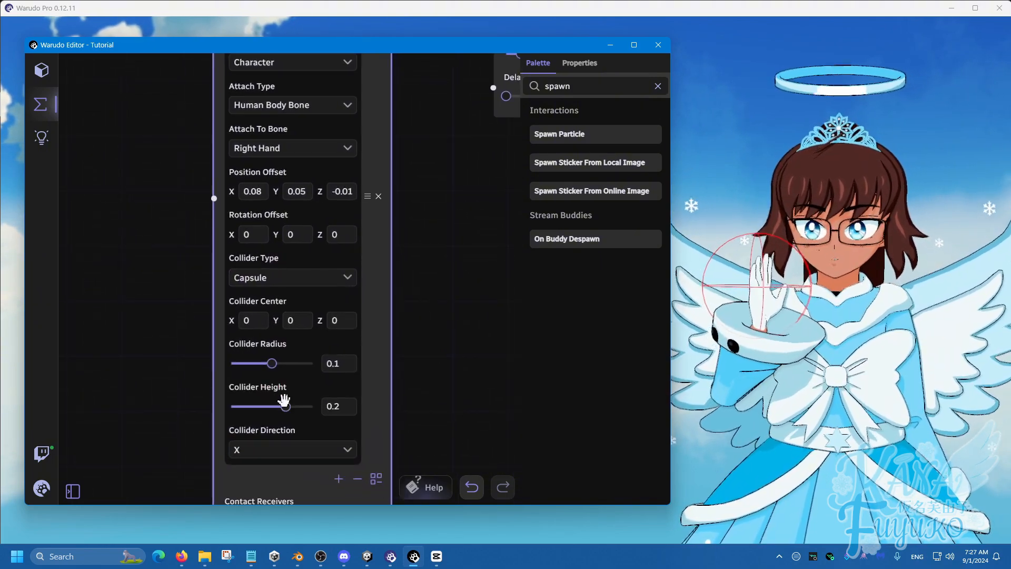
drag(284, 406, 313, 406)
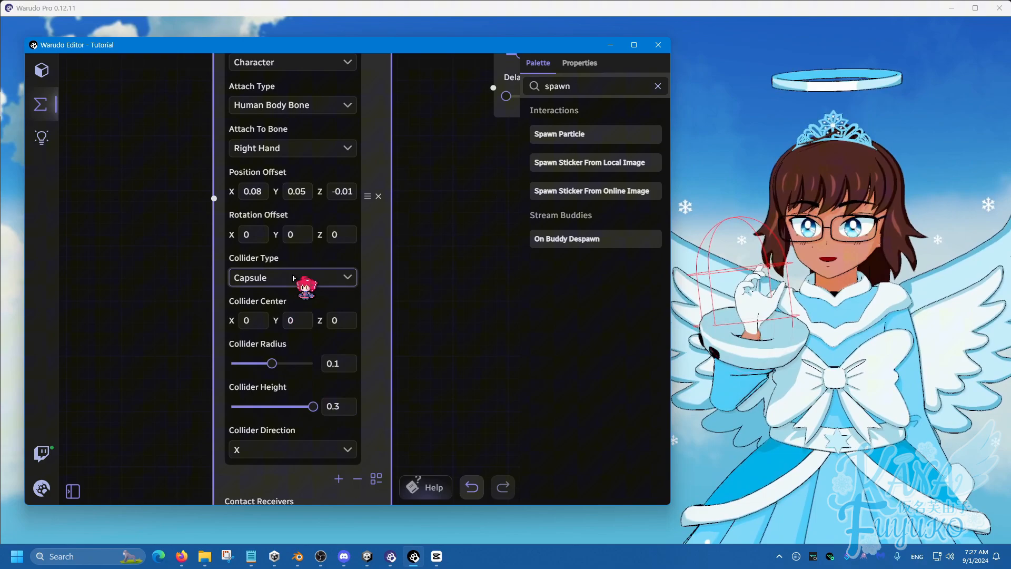
click(293, 278)
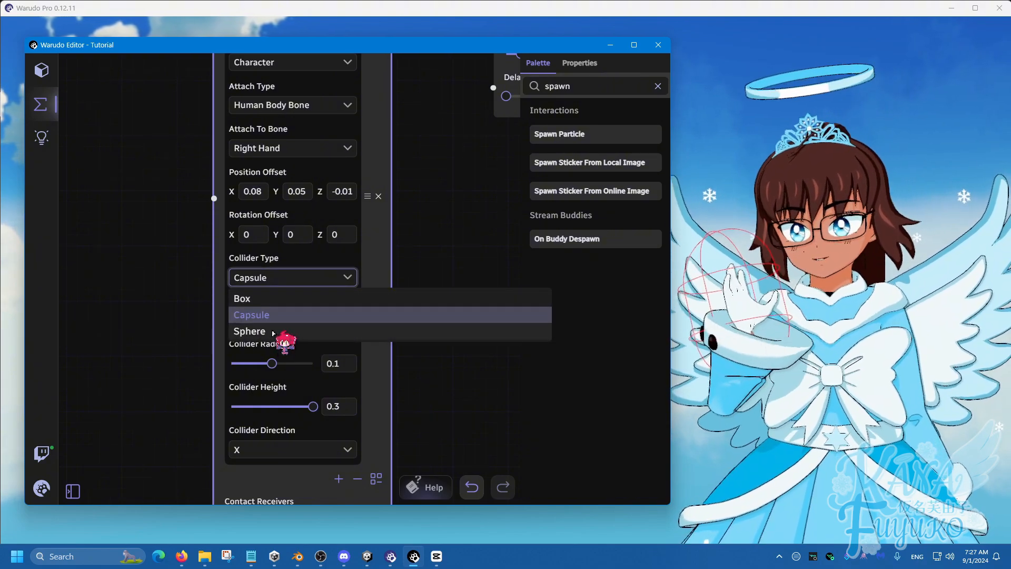
click(249, 331)
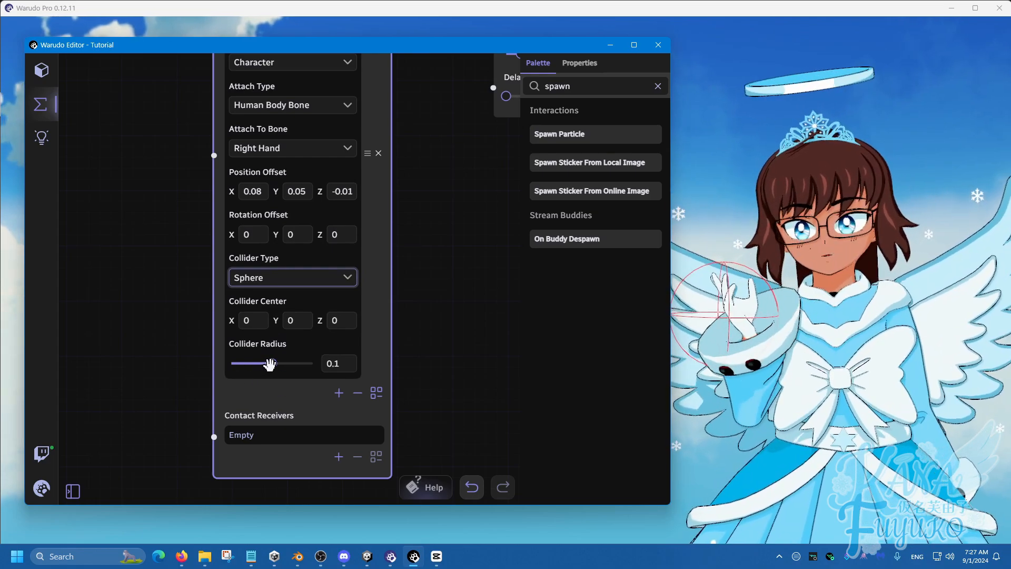
Shrink the right-hand sender collider to radius 0.038 and set its Y offset to 0
drag(269, 363, 247, 363)
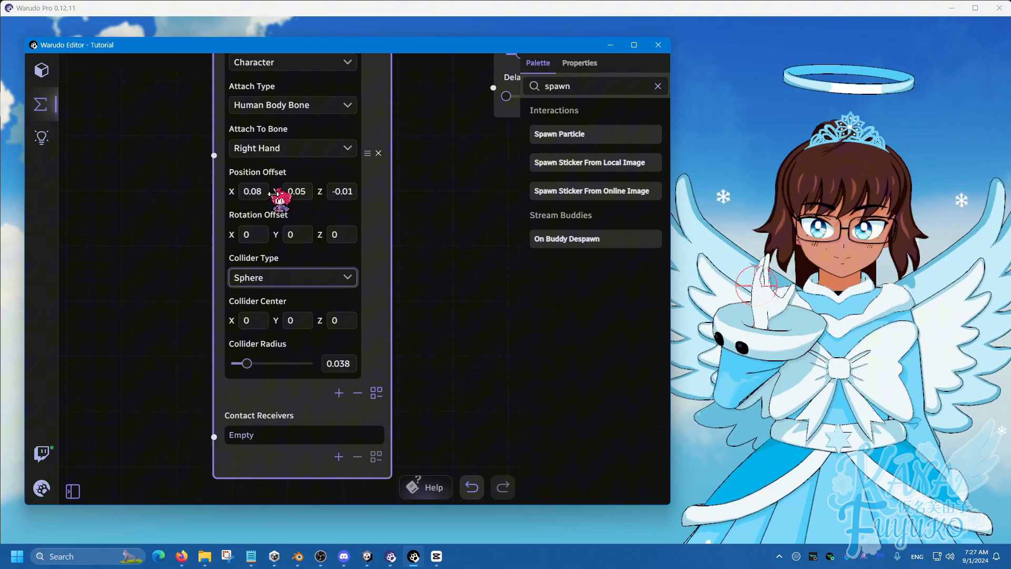
drag(297, 191, 294, 191)
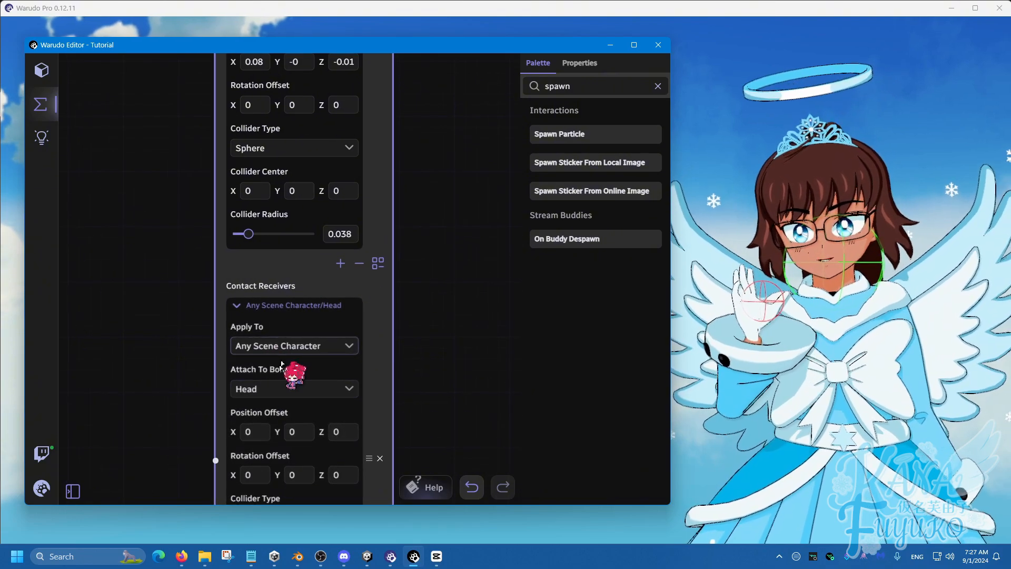
Set the contact receiver to the Character asset, attached to its Left Hand bone
click(294, 347)
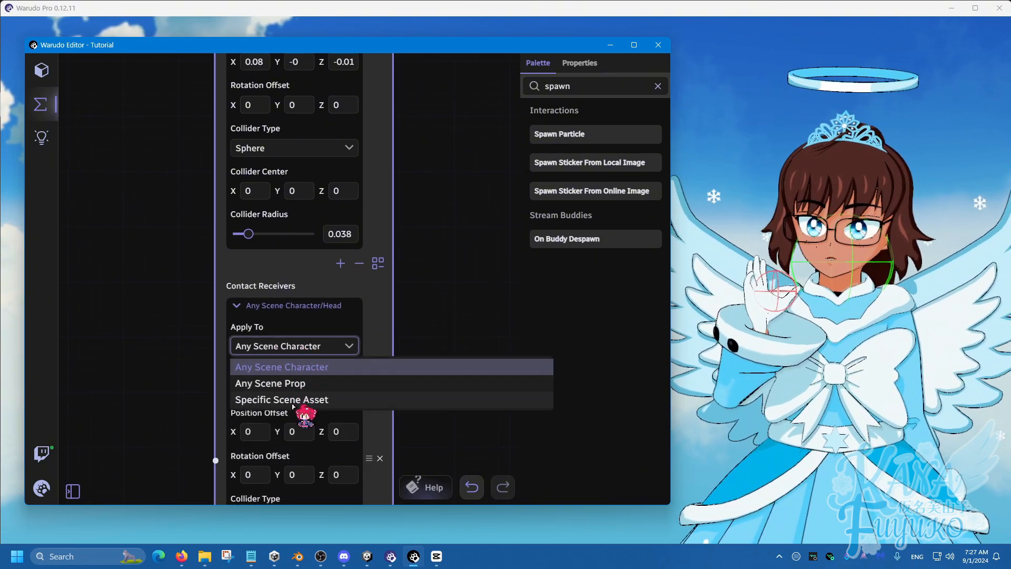
click(281, 399)
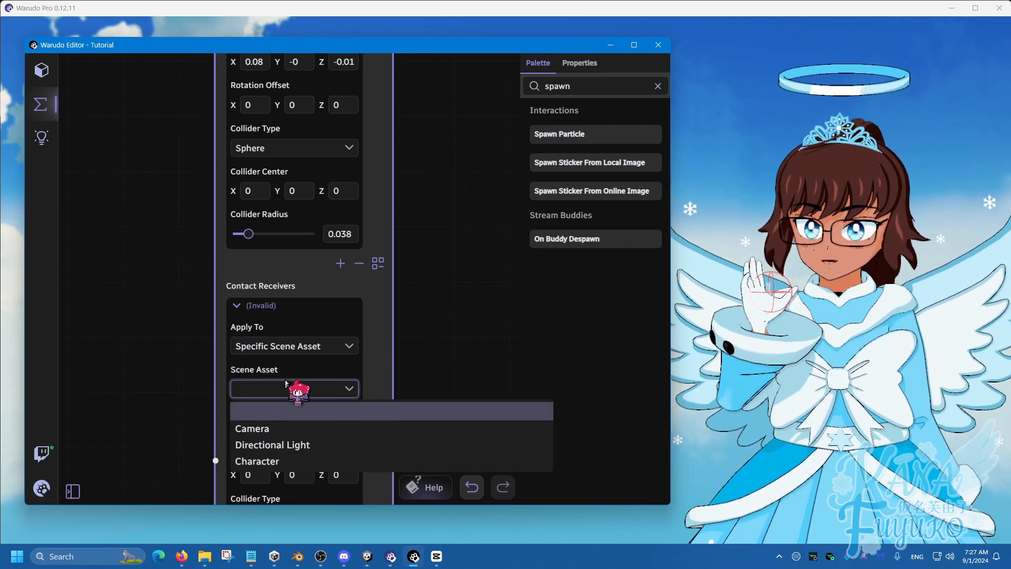
click(257, 461)
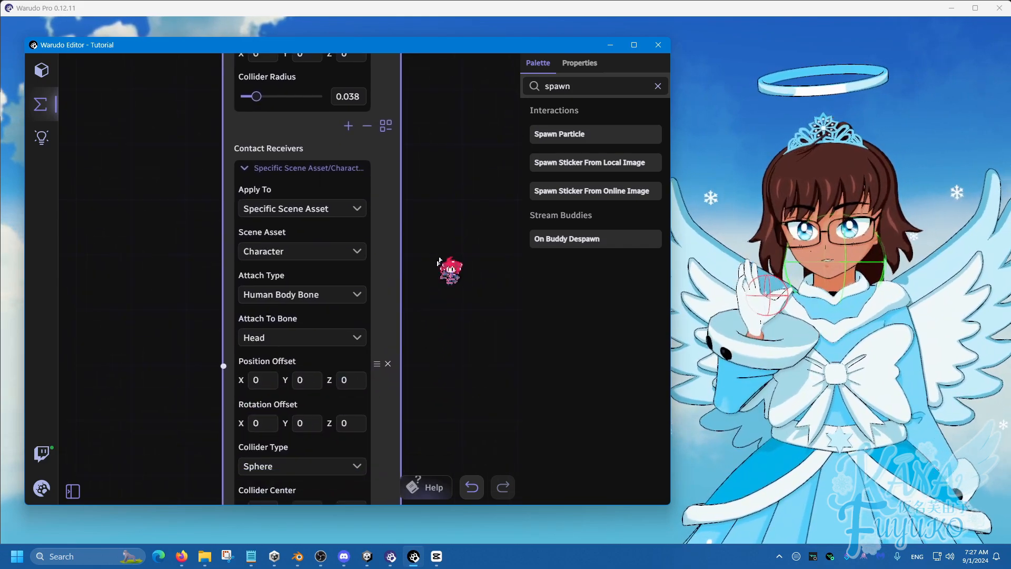
click(302, 337)
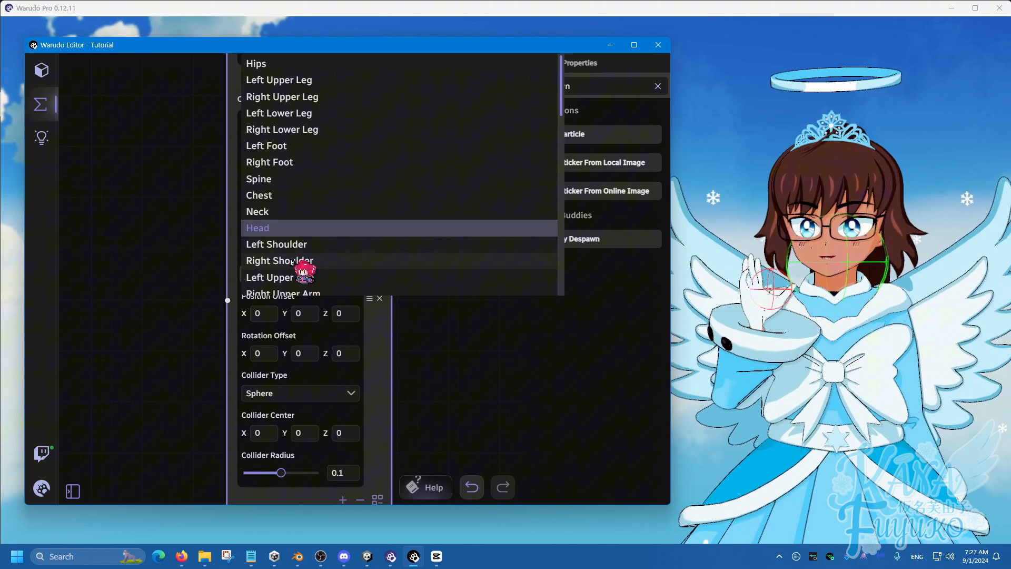
scroll(down, 3)
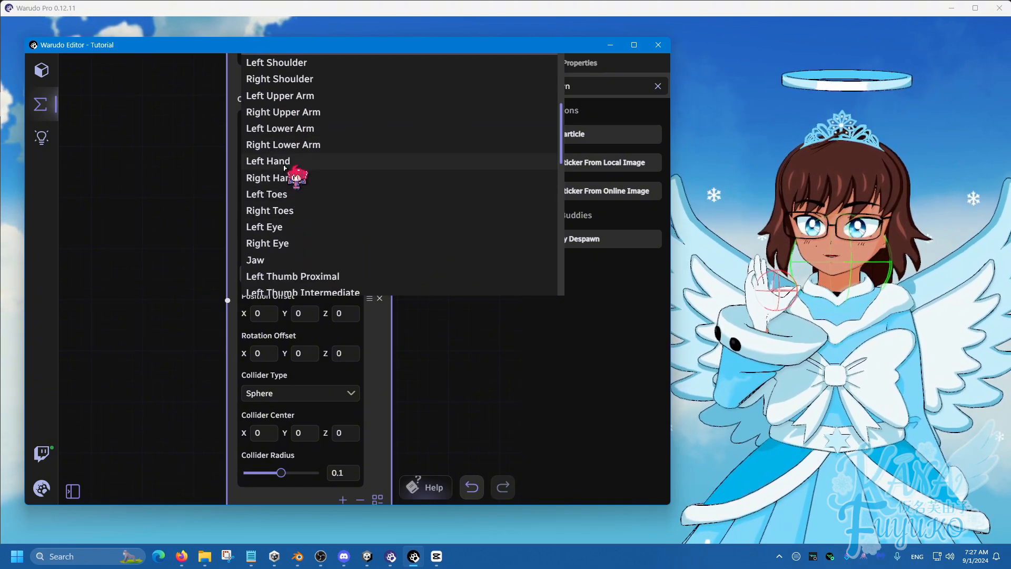
click(268, 161)
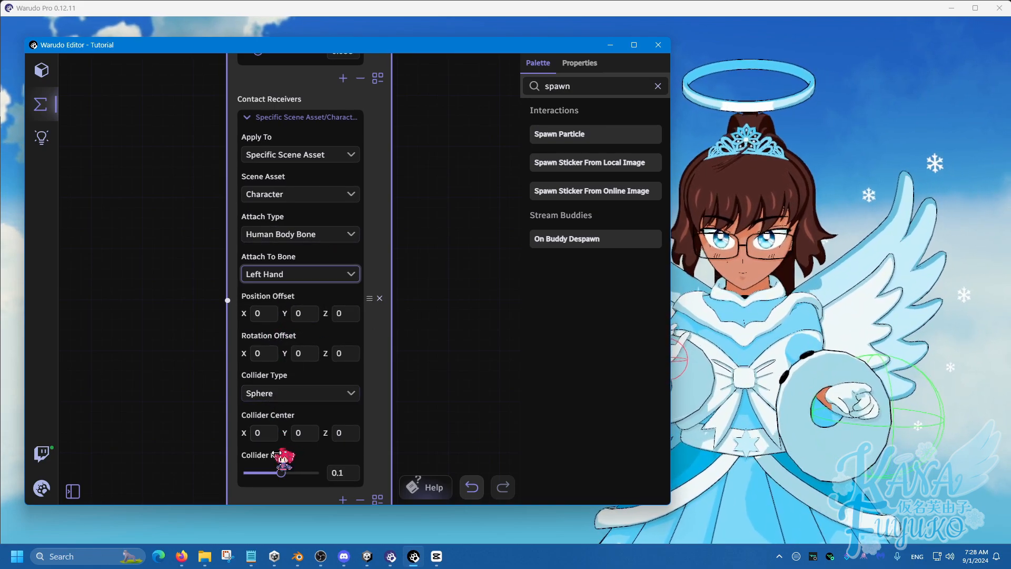
Shrink the left-hand receiver collider to radius 0.047 and minimize the editor window
drag(281, 472, 267, 472)
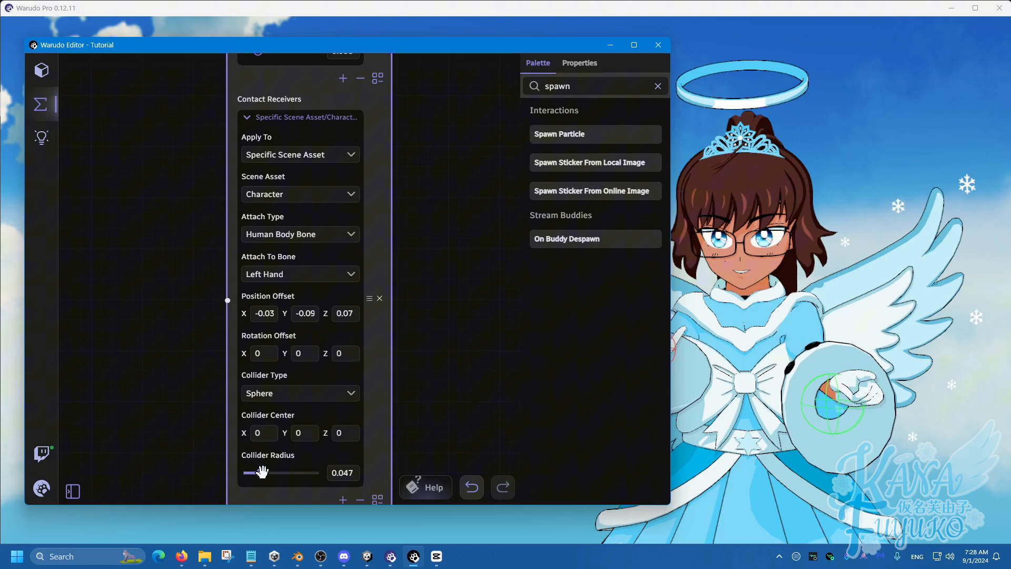
click(658, 44)
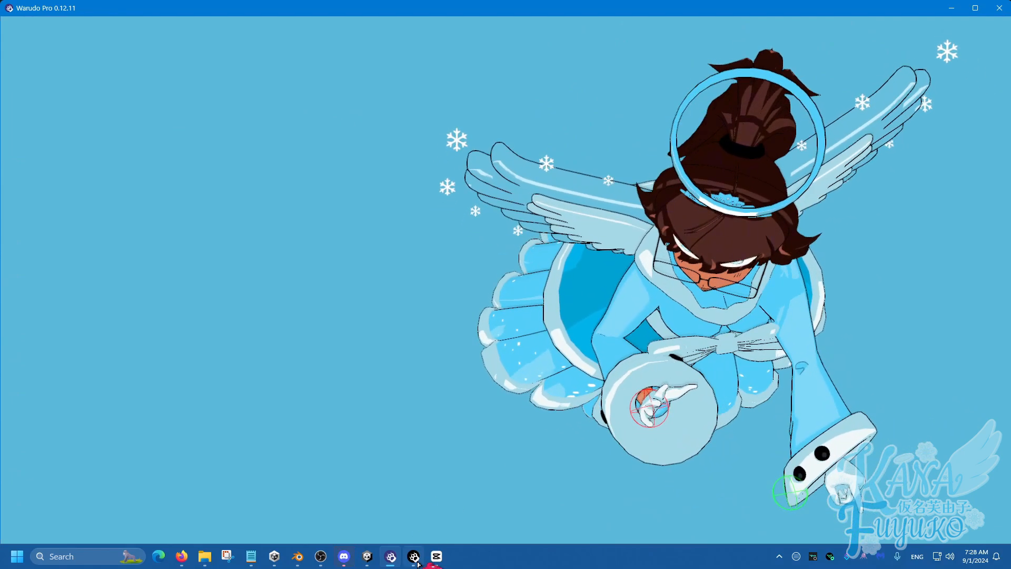
Restore the Warudo Editor window from the taskbar to view the blueprint nodes
click(413, 557)
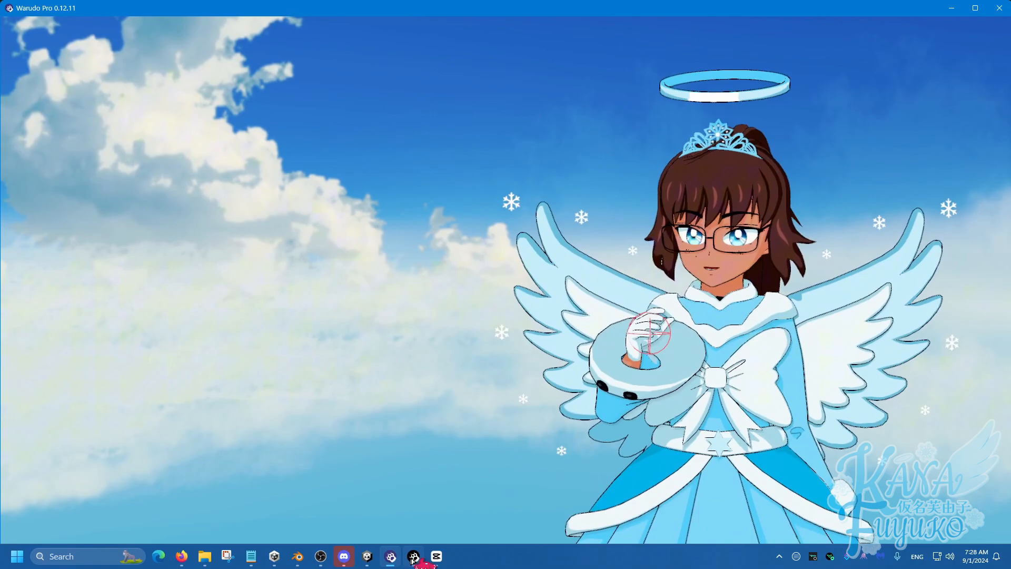
click(413, 557)
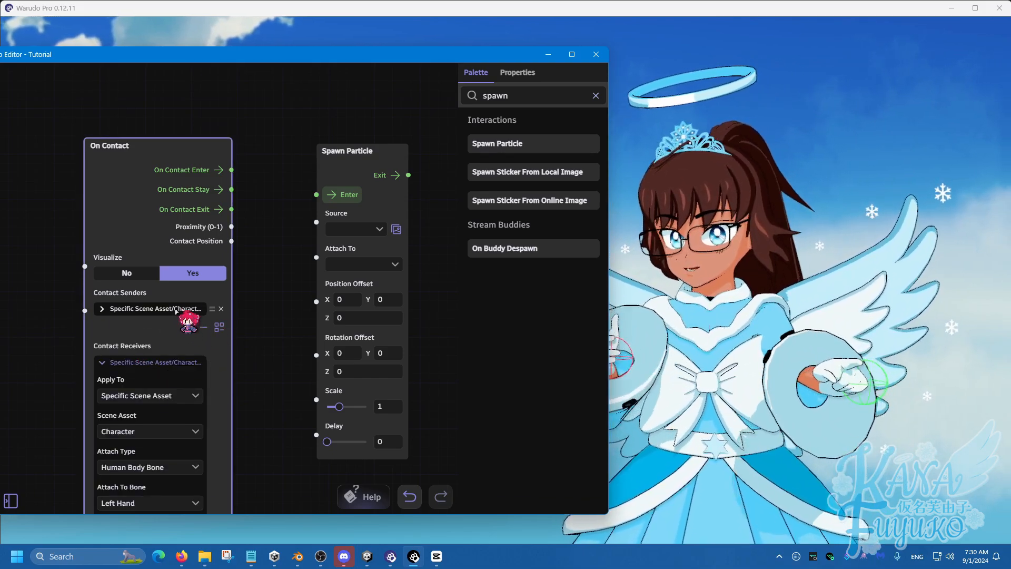
Adjust the left-hand receiver's position offset and connect On Contact Stay to Spawn Particle Enter
scroll(down, 3)
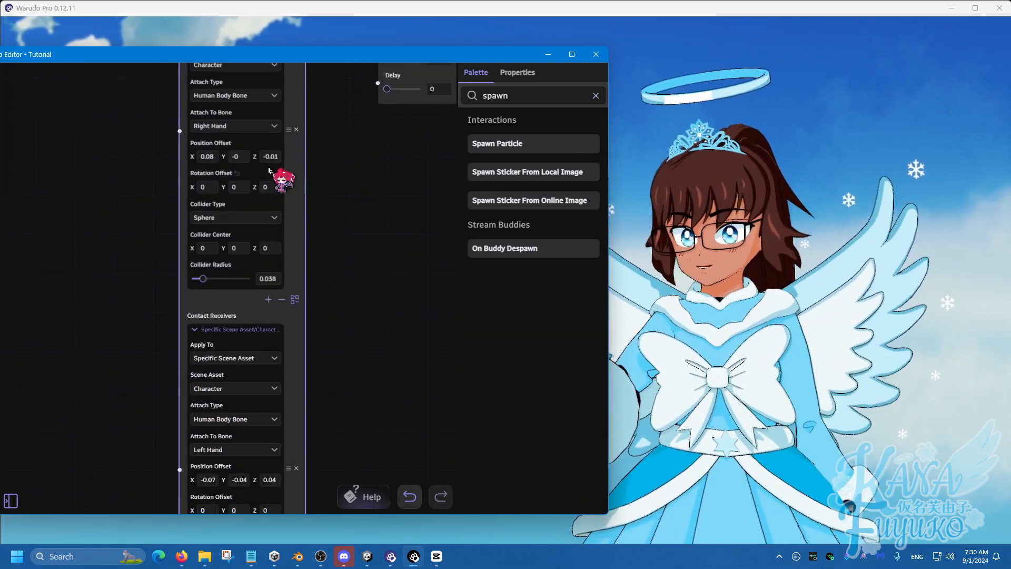
scroll(down, 3)
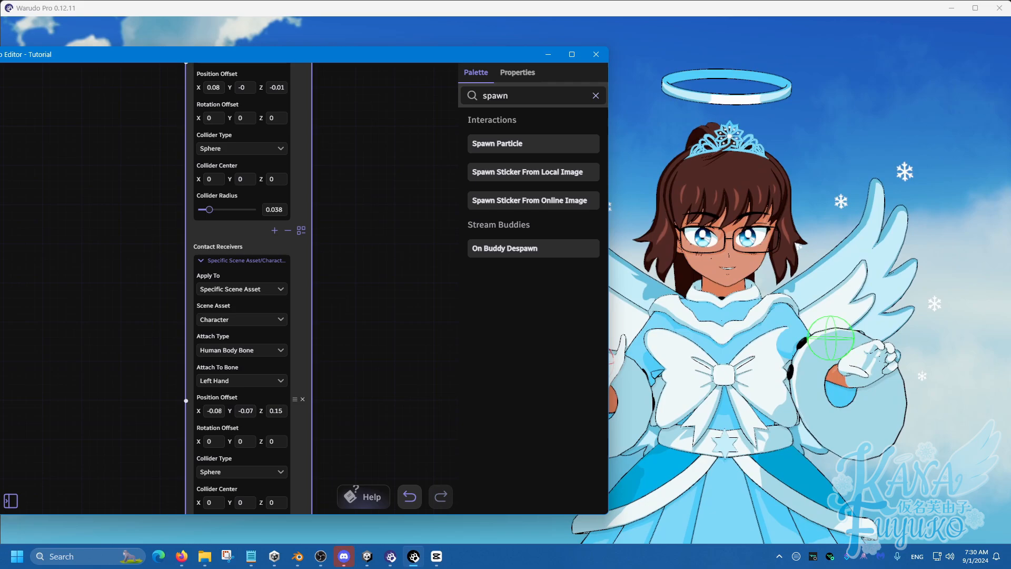
click(596, 54)
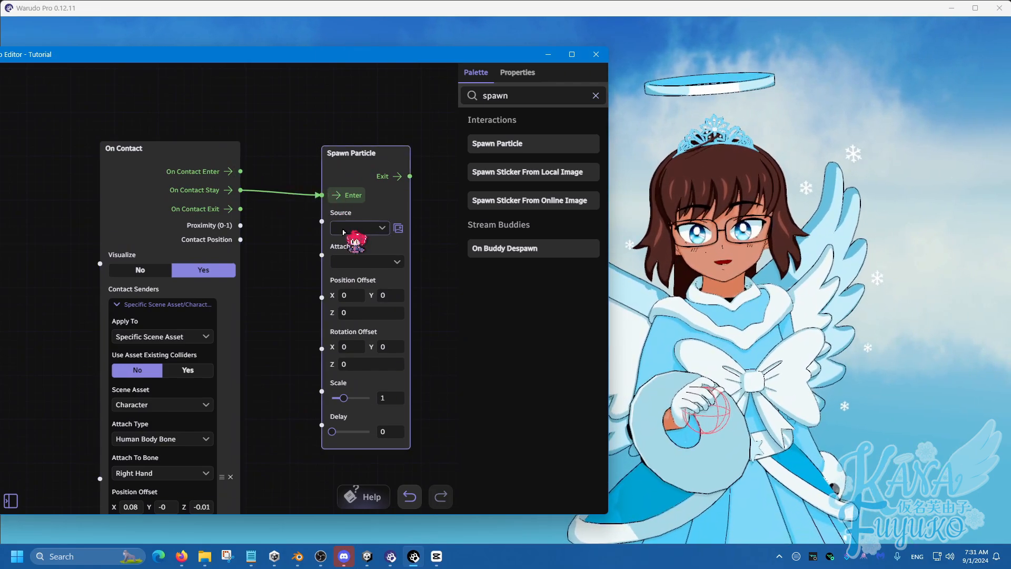
Choose Power Impact Lightning 02 as the Spawn Particle node's source effect
click(357, 228)
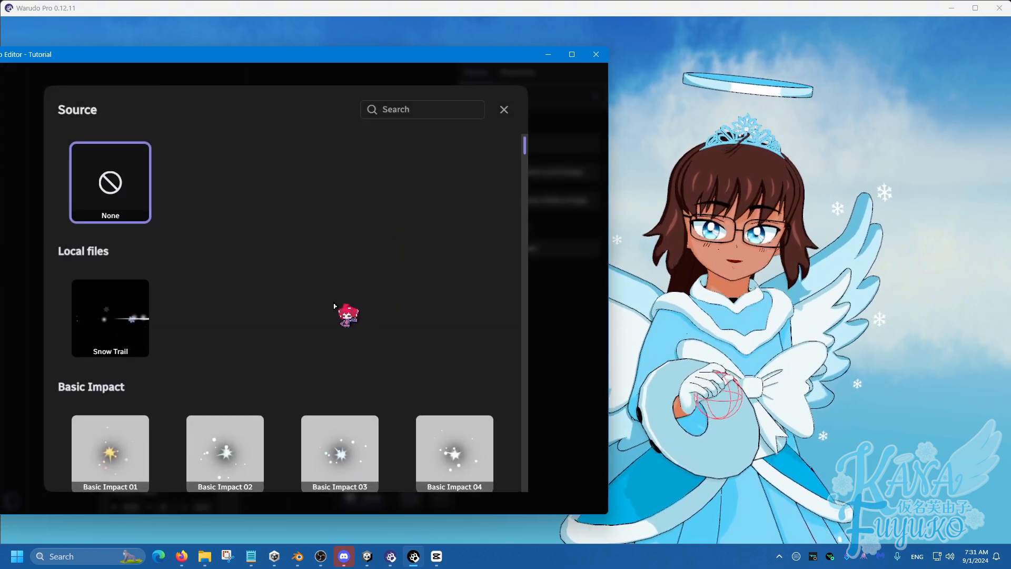
scroll(down, 3)
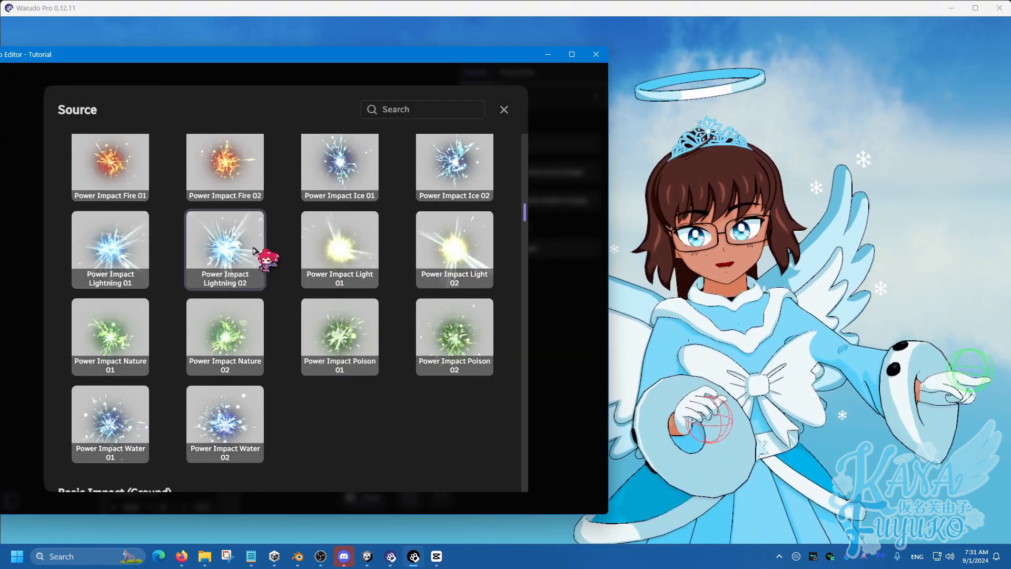
click(224, 249)
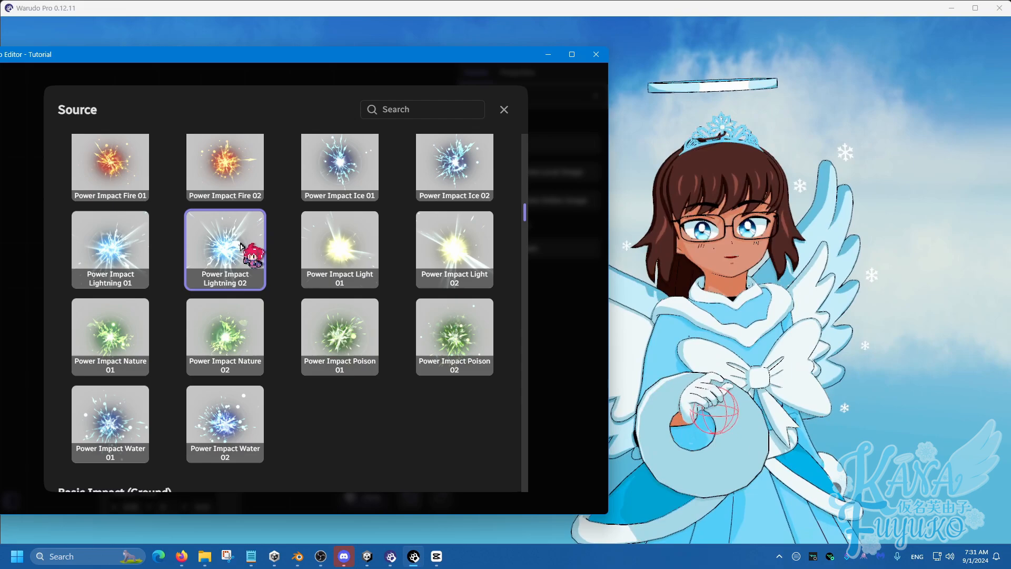
click(225, 249)
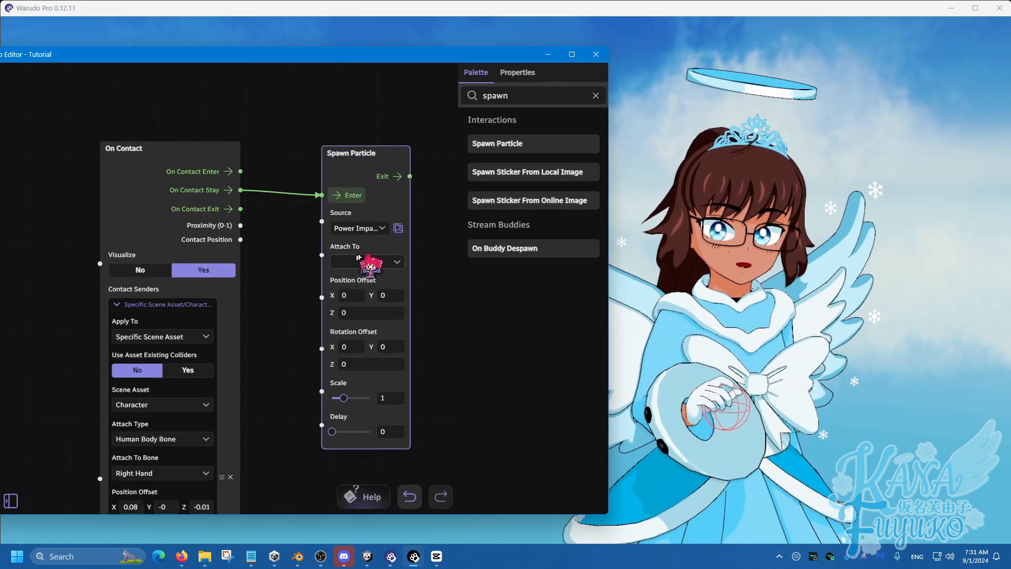
Attach the lightning particle to the Character's Left Hand bone and set its scale to about 0.48
click(368, 262)
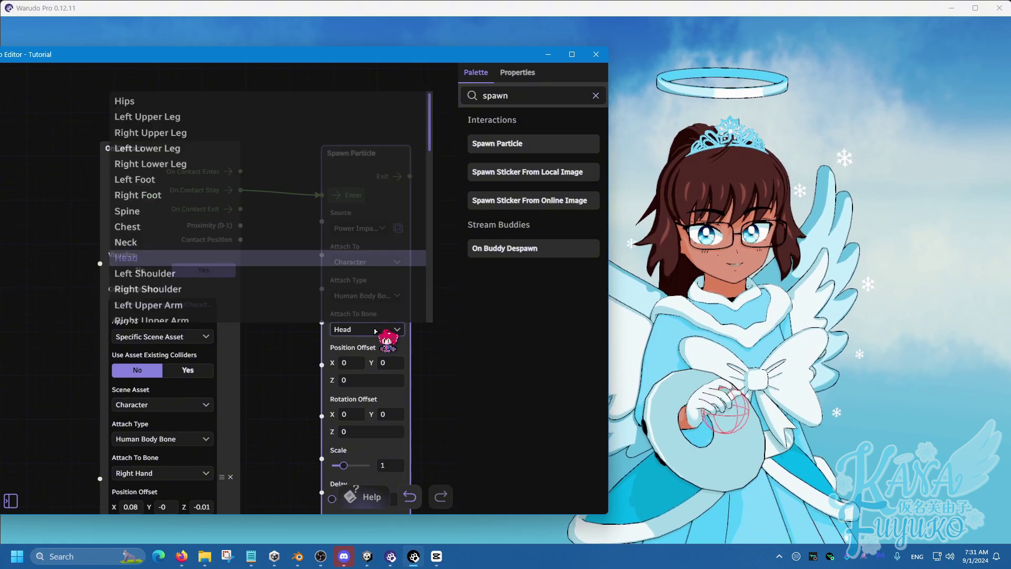
scroll(down, 3)
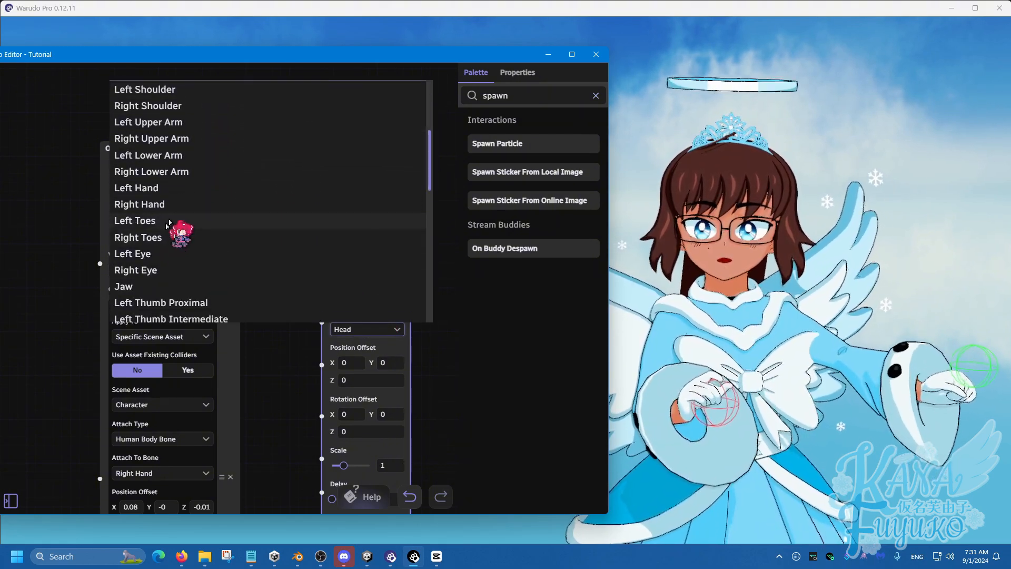
click(136, 187)
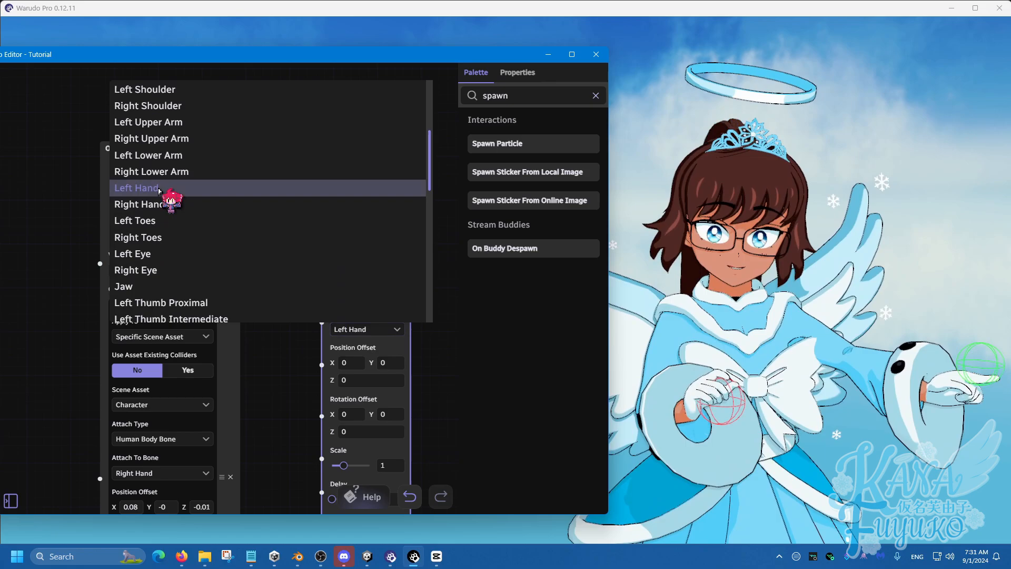
click(136, 188)
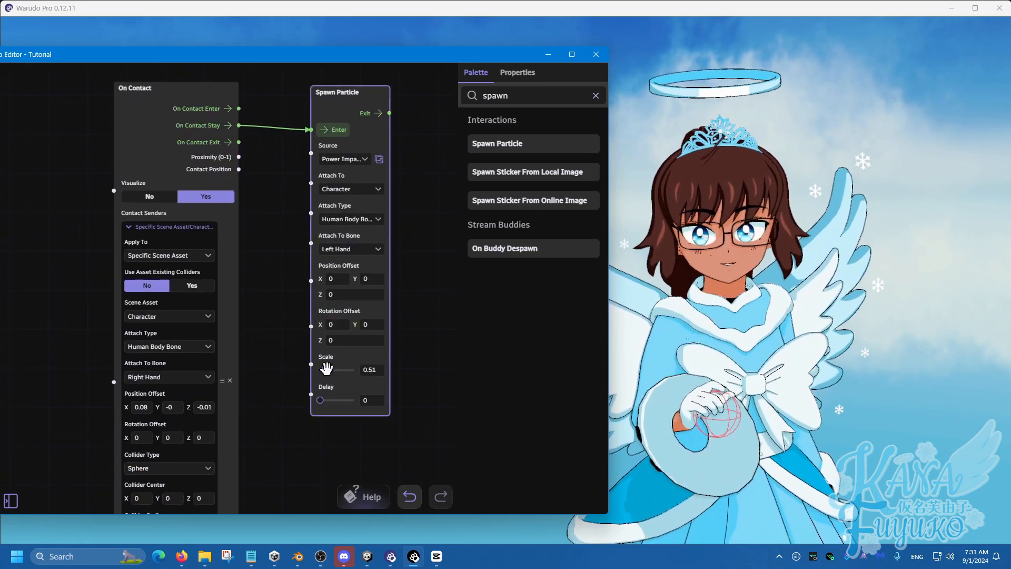
drag(336, 370, 326, 370)
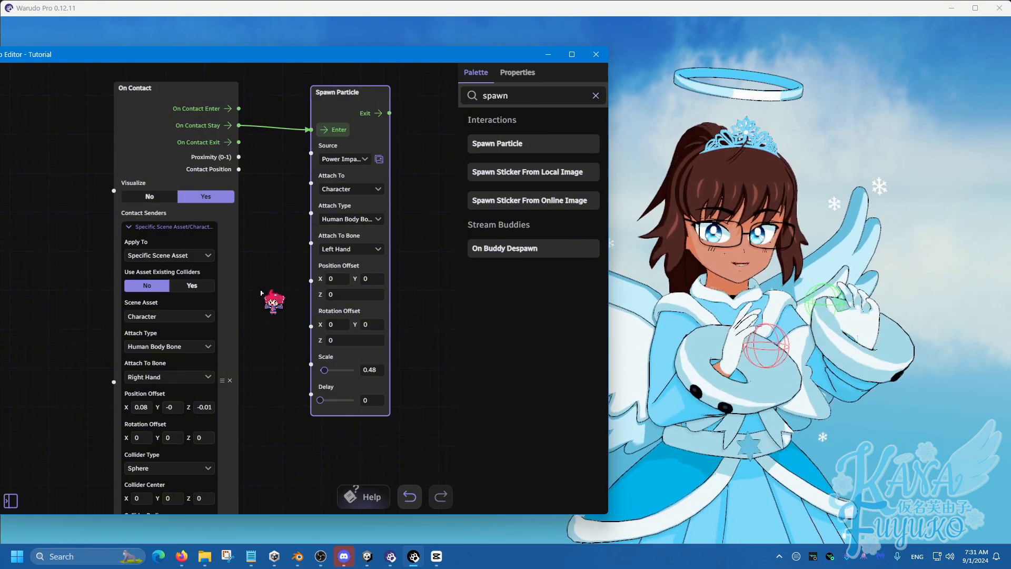
click(596, 54)
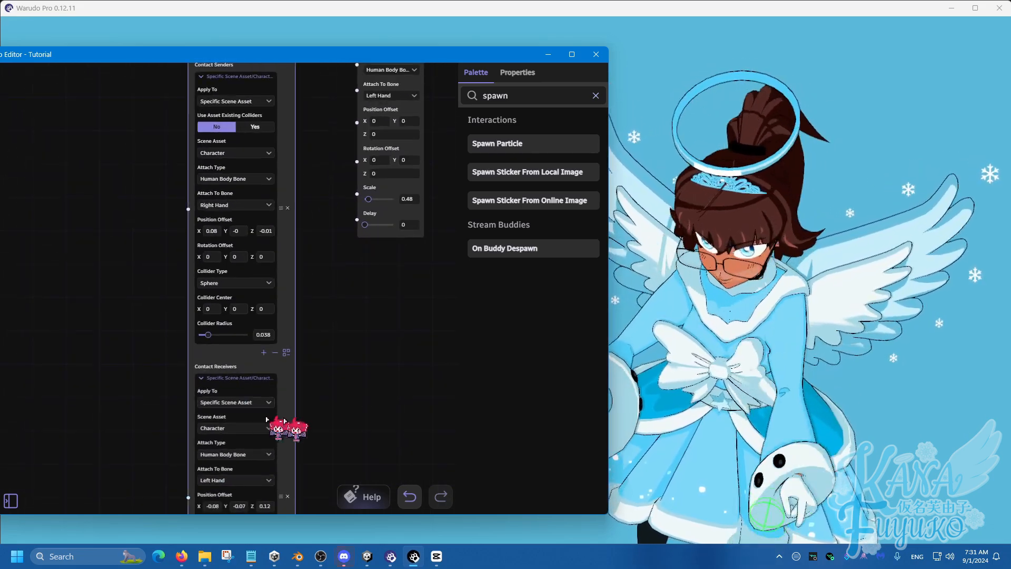
Scroll down through the node settings panel
scroll(down, 3)
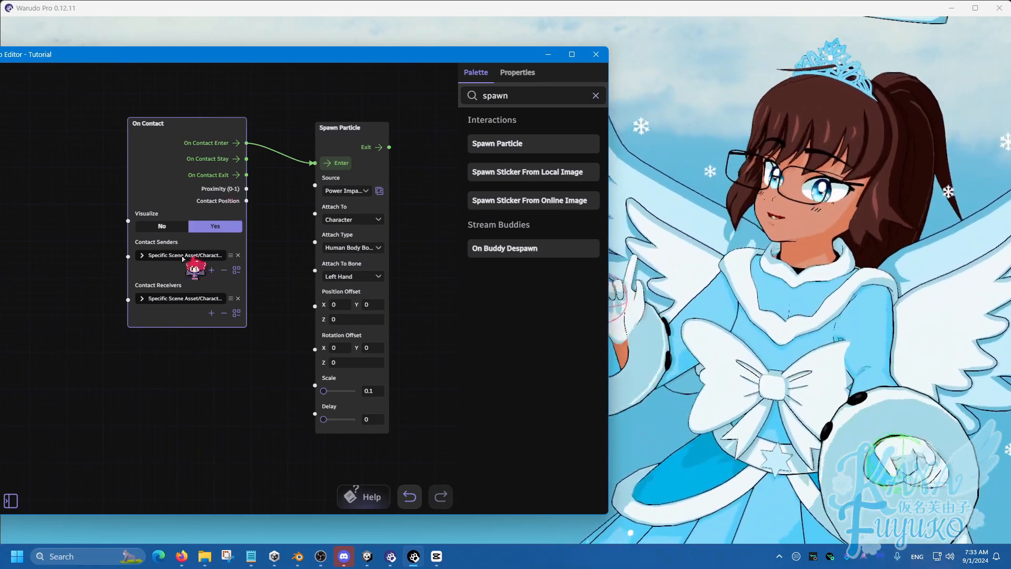
Set On Contact's Visualize option to No, briefly switching to Yes to compare
click(162, 226)
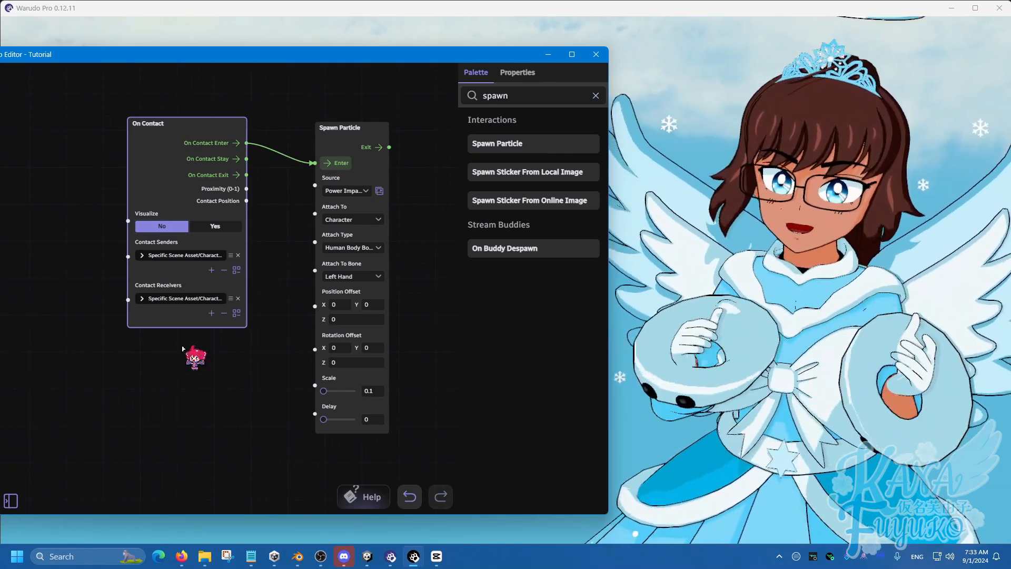
click(215, 226)
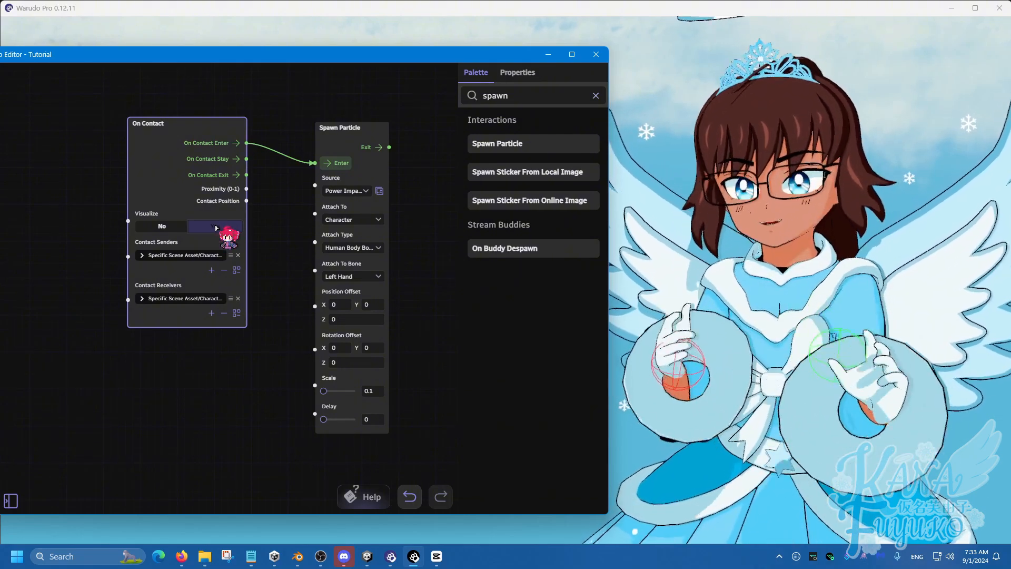
click(215, 226)
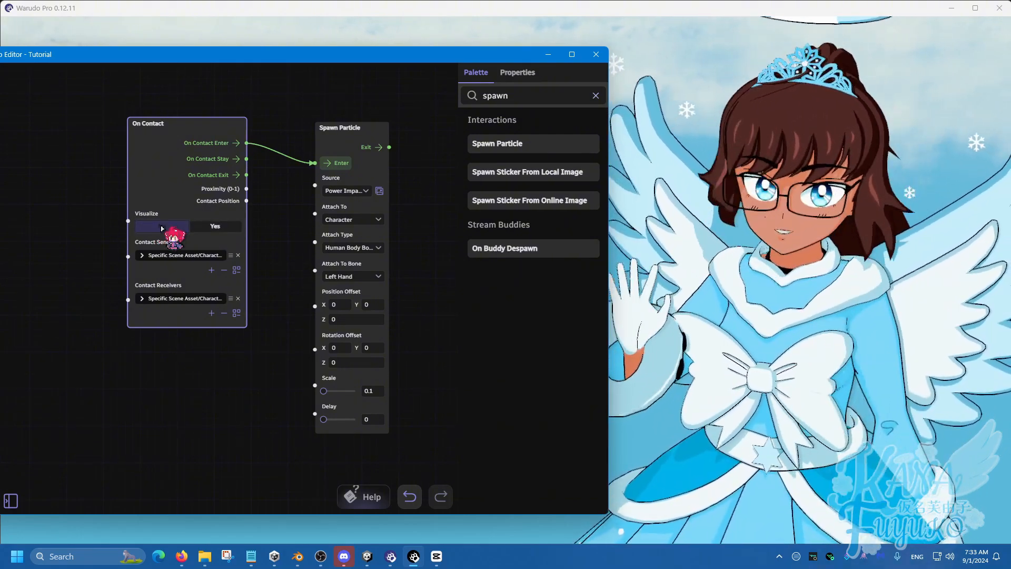
click(162, 226)
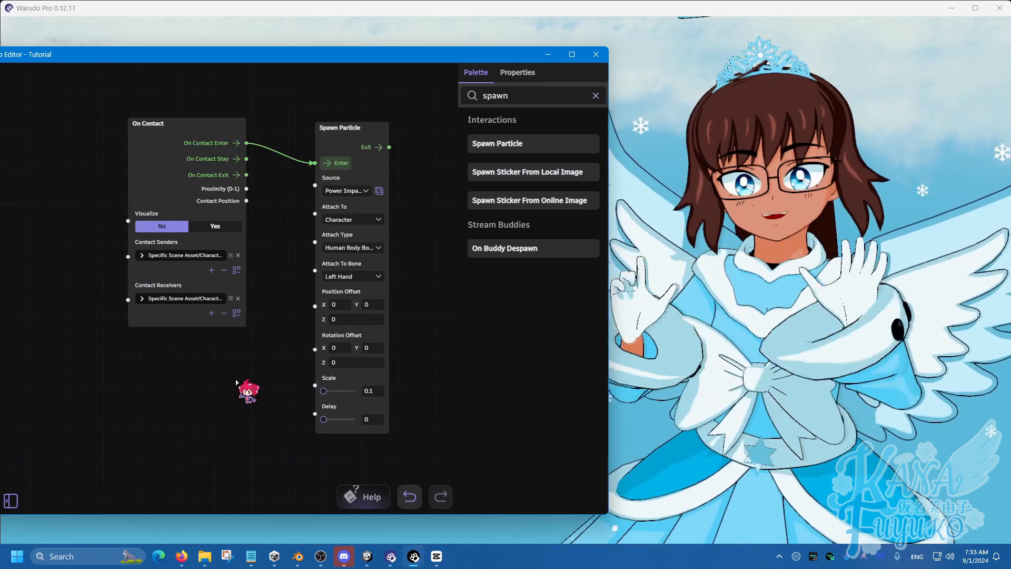